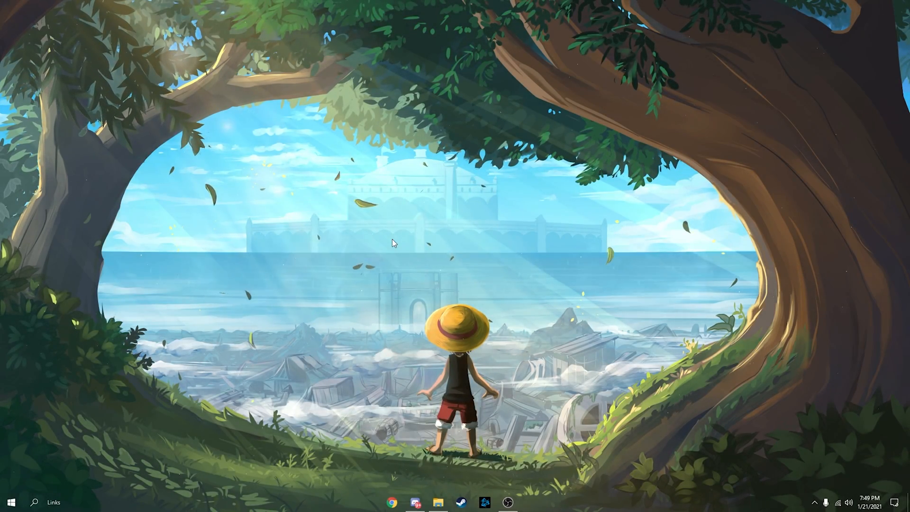
Step: Bring up the Hide ingame sight folder showing Hide_Weapon_Reticle.rpf
left_click(438, 502)
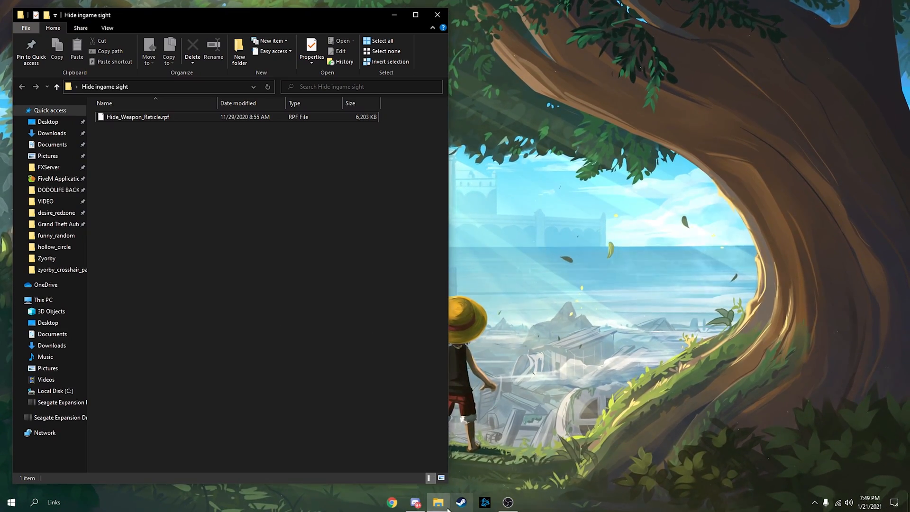
Step: Locate the FiveM shortcut by searching FiveM and going to its file location
right_click(438, 503)
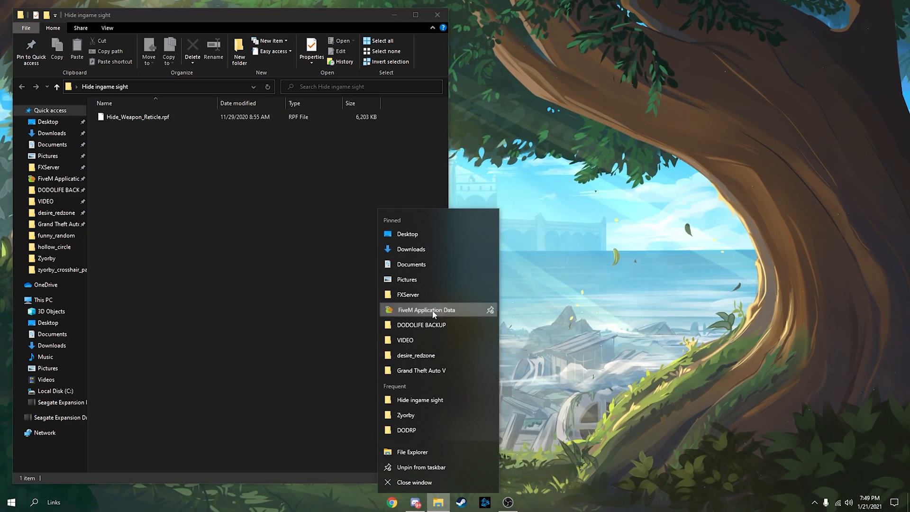
left_click(426, 309)
type("fi")
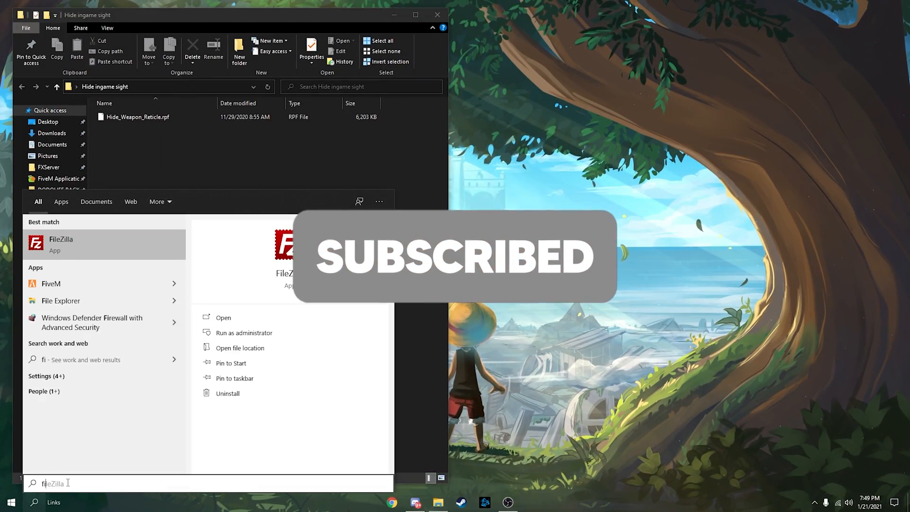
left_click(241, 347)
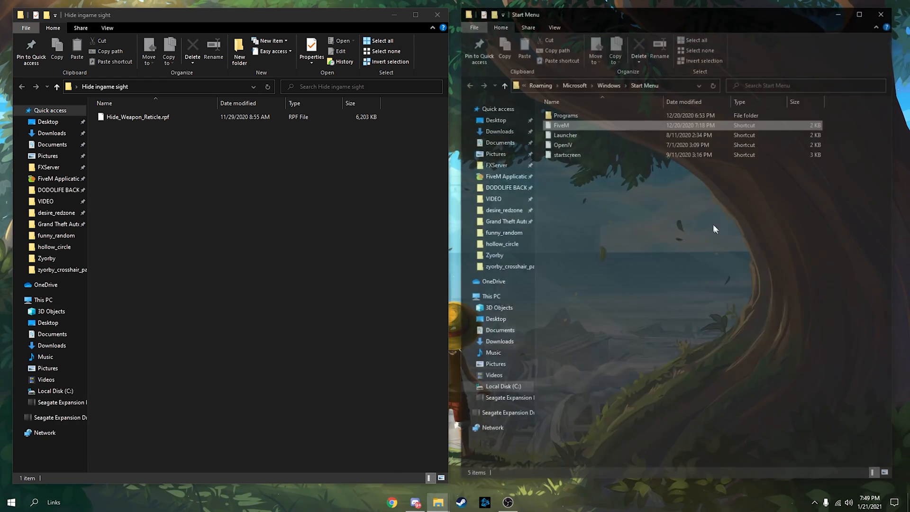
Step: Go to FiveM's actual install location and enter its mods folder
right_click(560, 124)
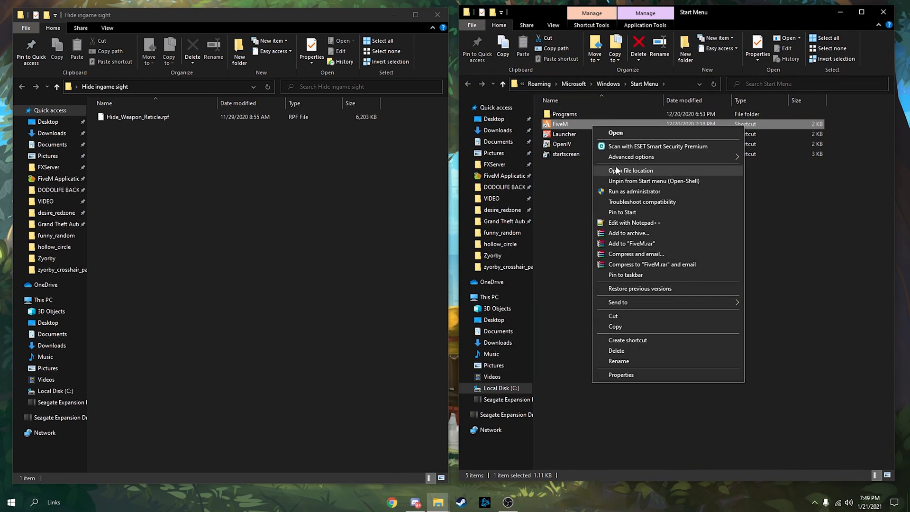
left_click(630, 169)
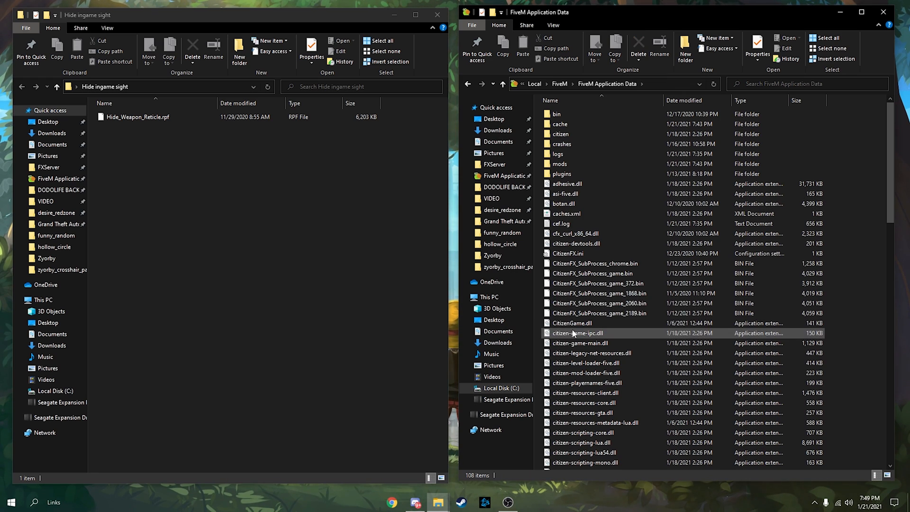
double_click(560, 164)
type("profile_reticulesize -10")
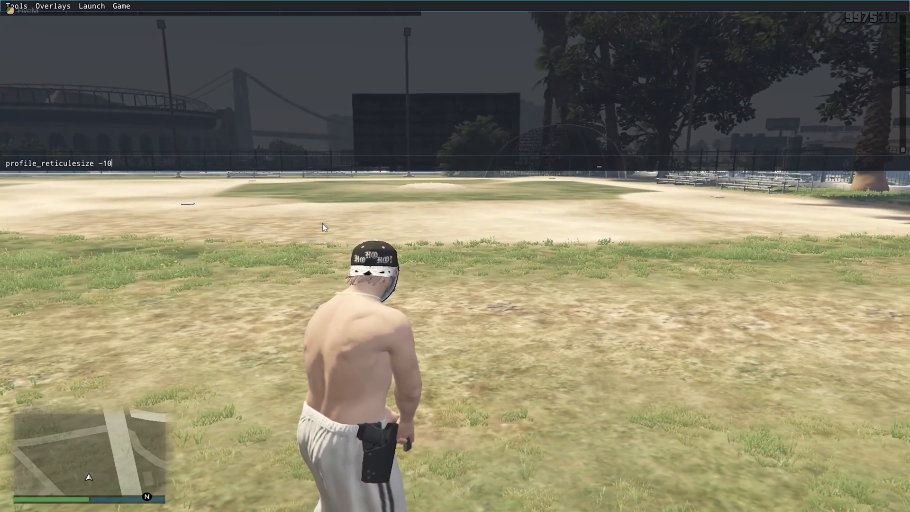
Step: Run profile_reticulesize -10 and enter writecfg to save the configuration
key("Return")
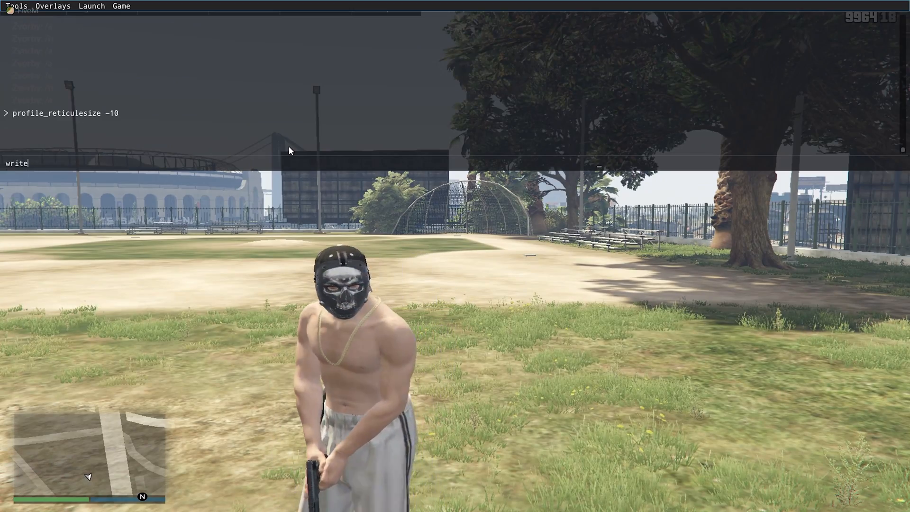
type("cfg")
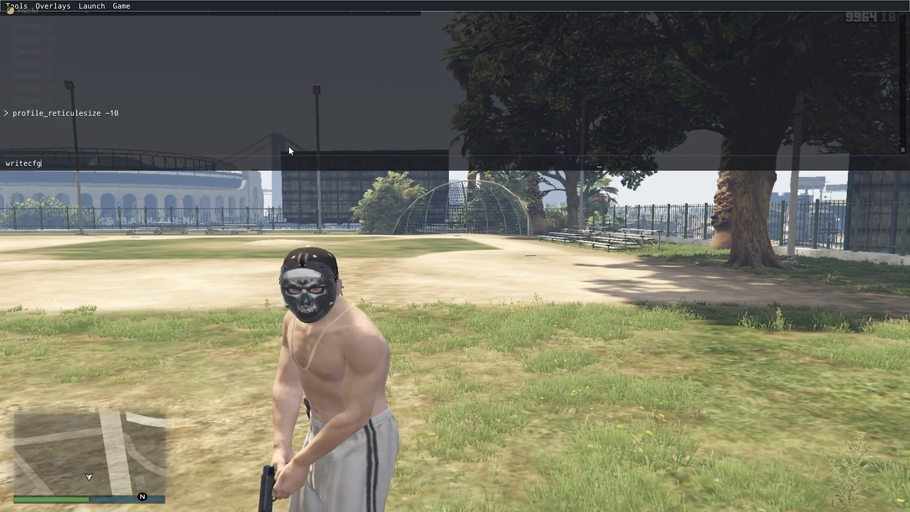